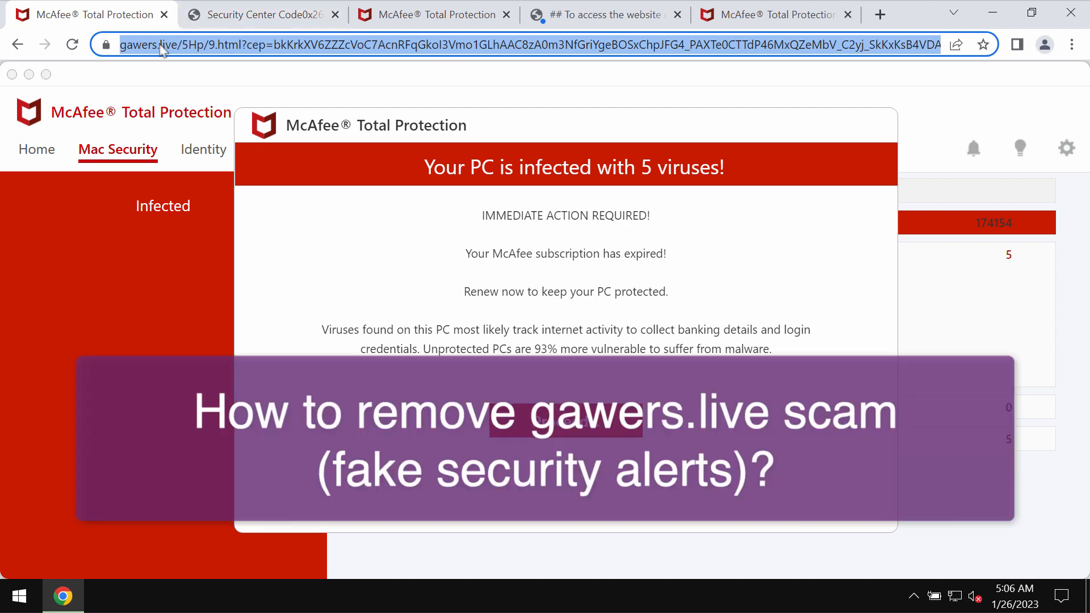
Step: Select the gawers.live scam address in Chrome's address bar to replace it
click(168, 44)
text(c)
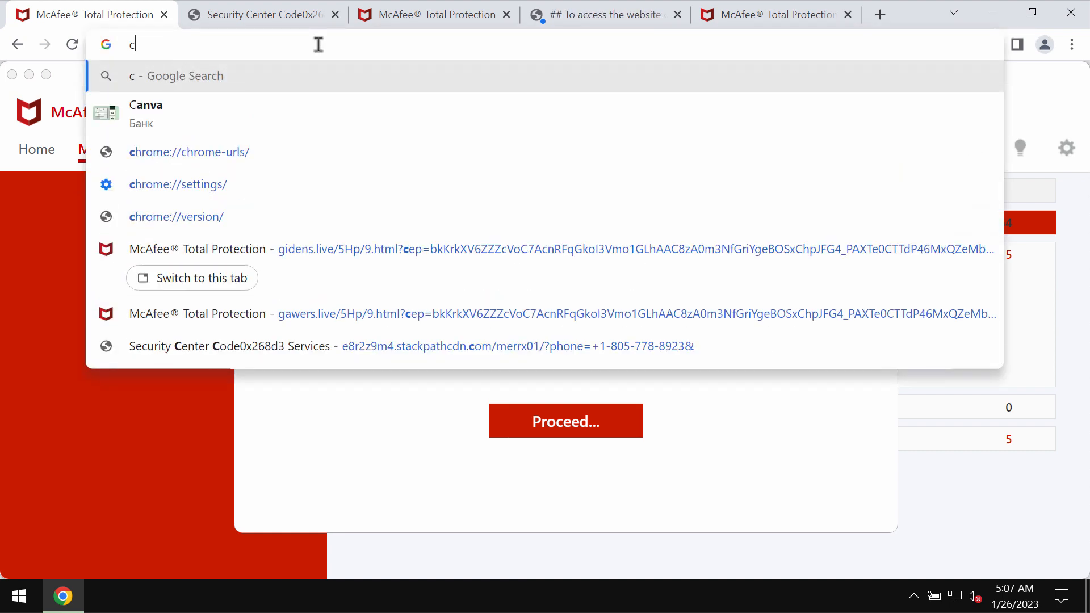
Step: Type combocleaner.com into Chrome's address bar
text(ombocleaner.co)
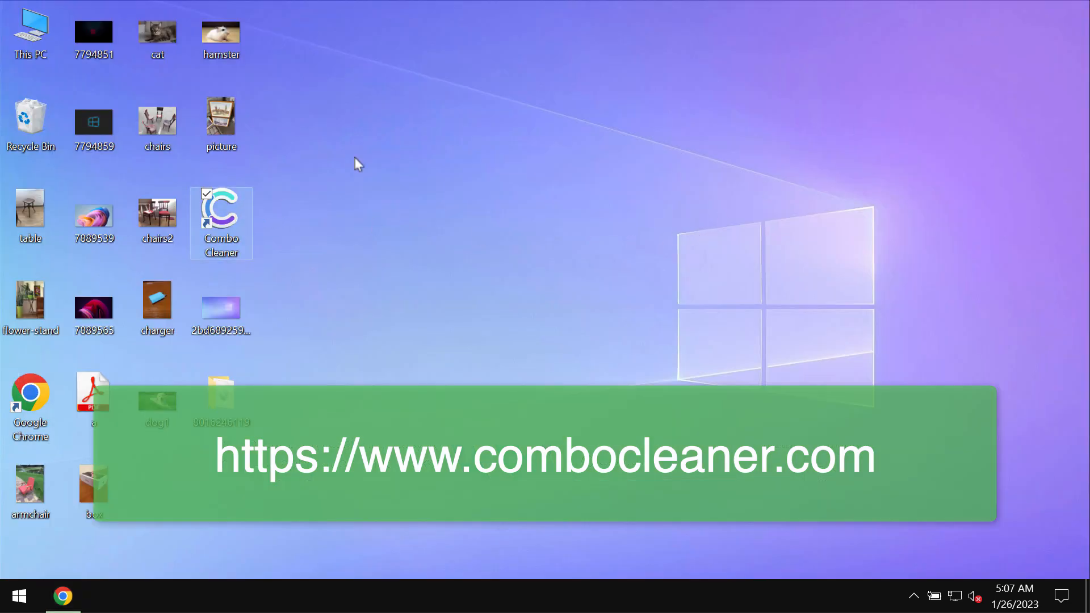
Step: Launch Combo Cleaner from its desktop shortcut
double_click(221, 212)
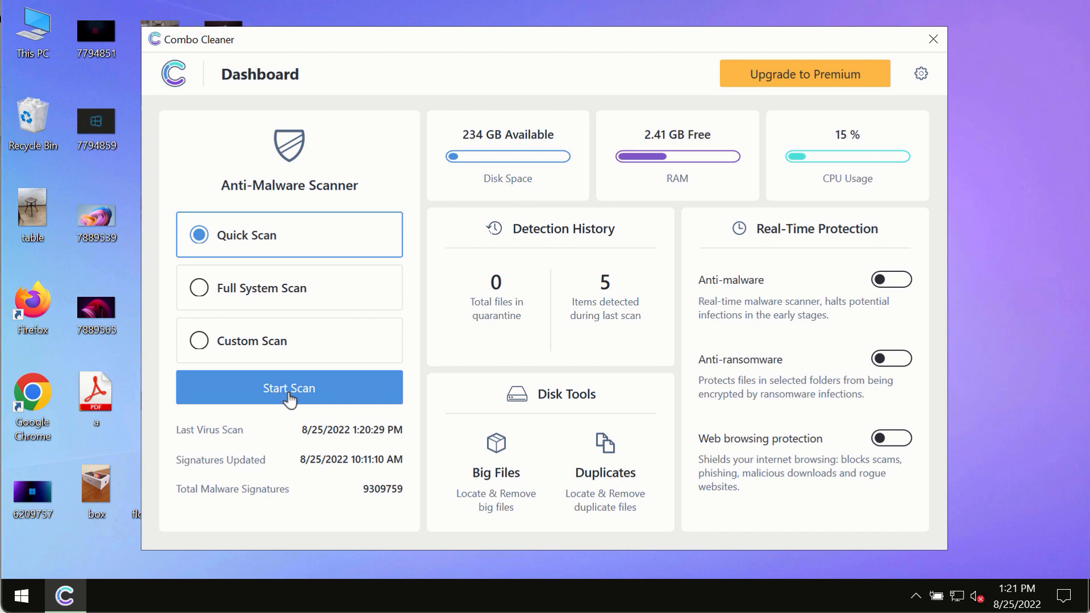
Step: Start a Quick Scan, return to the dashboard, then reopen the running scan's progress
click(289, 387)
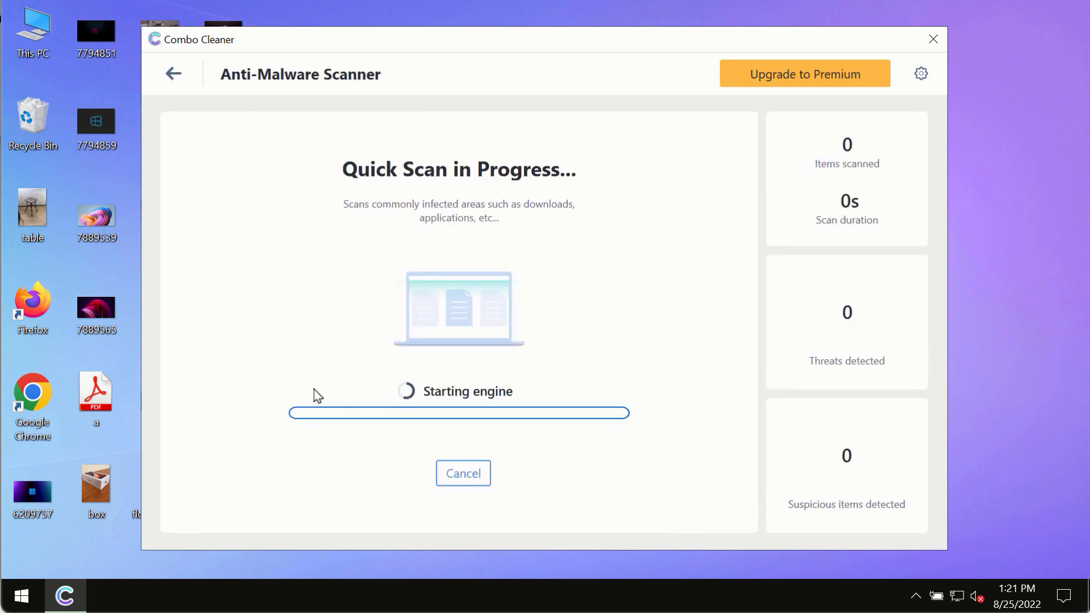
mouse_move(175, 75)
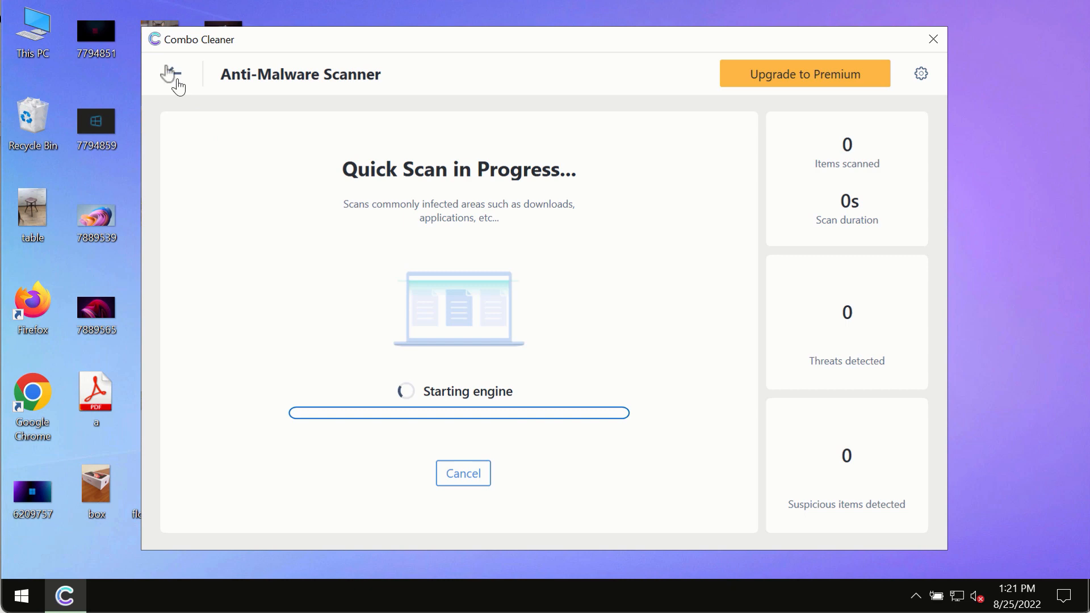
click(173, 74)
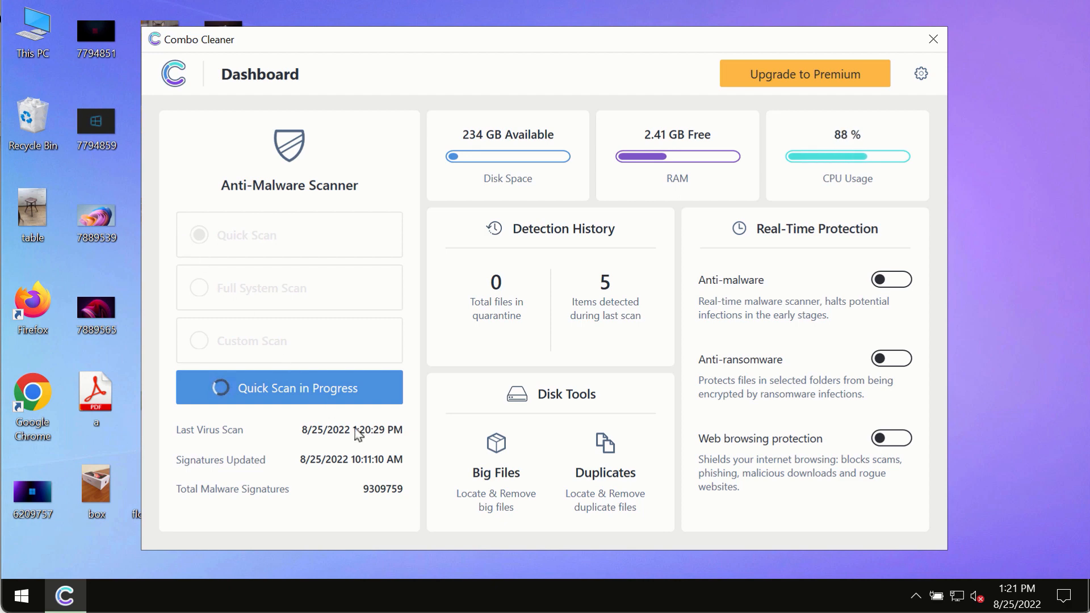
click(289, 387)
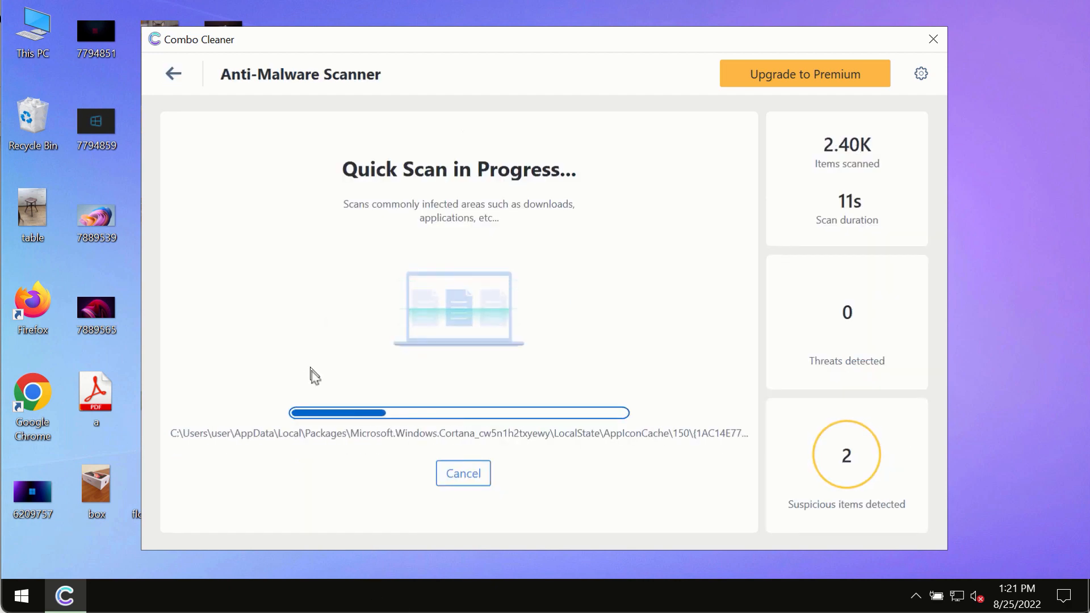
mouse_move(354, 342)
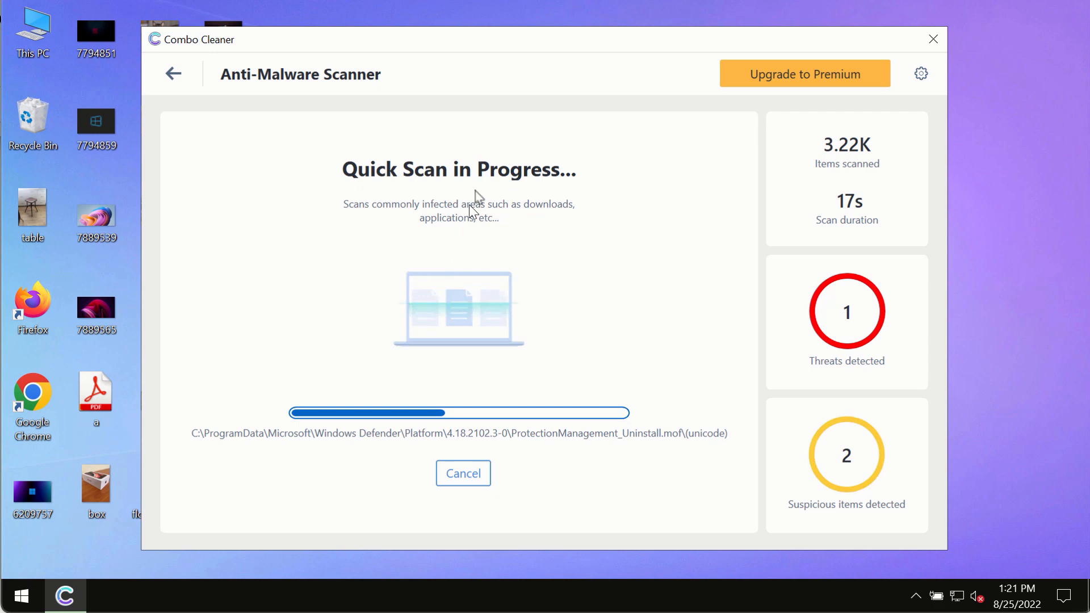
mouse_move(539, 67)
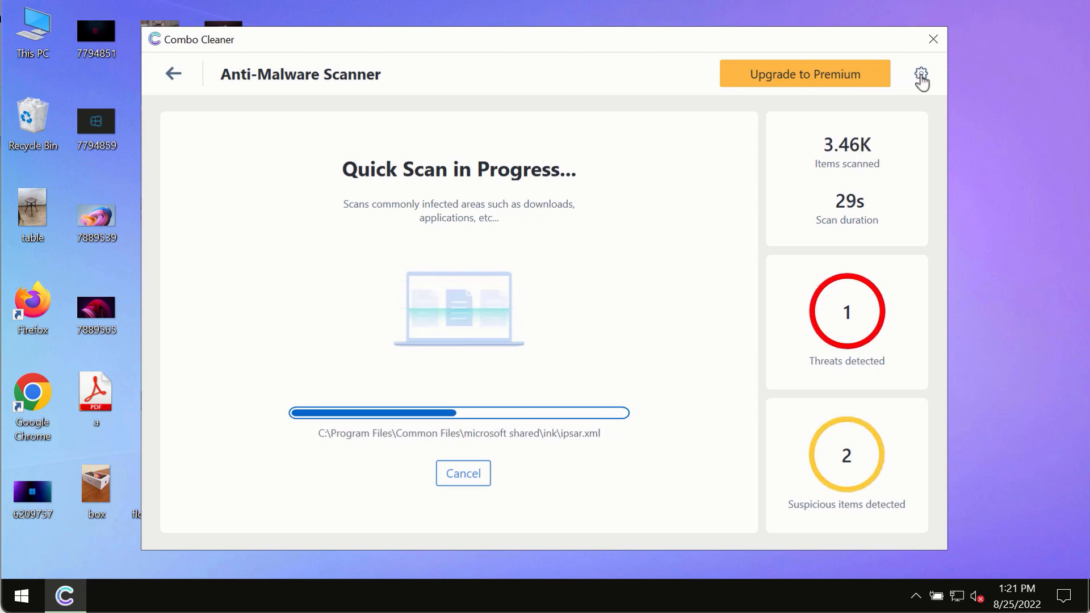
Step: Show the Anti-Ransomware section of Combo Cleaner's Settings
click(920, 74)
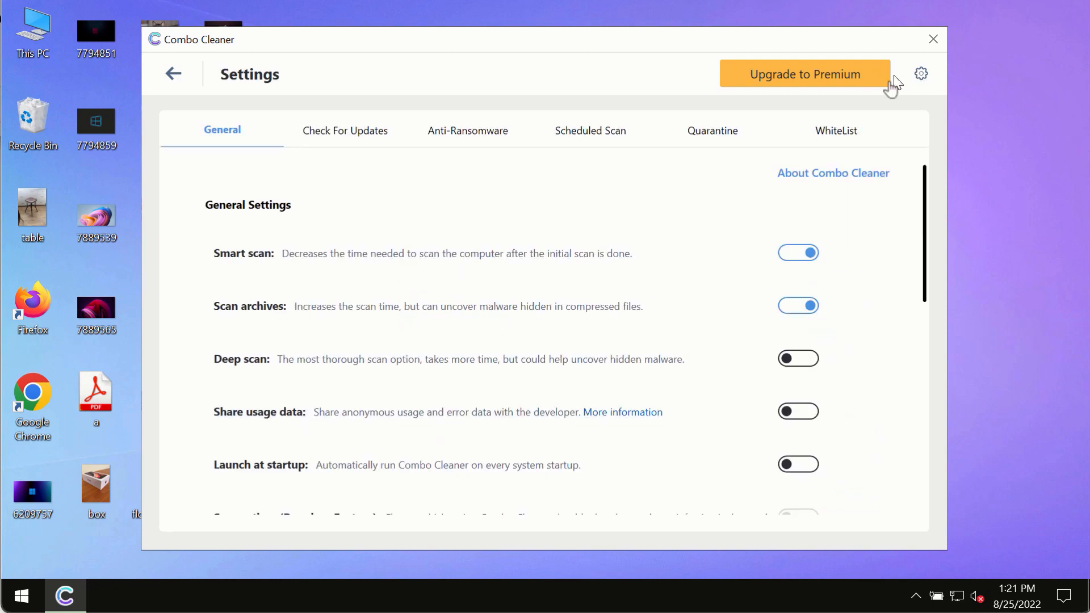
mouse_move(682, 14)
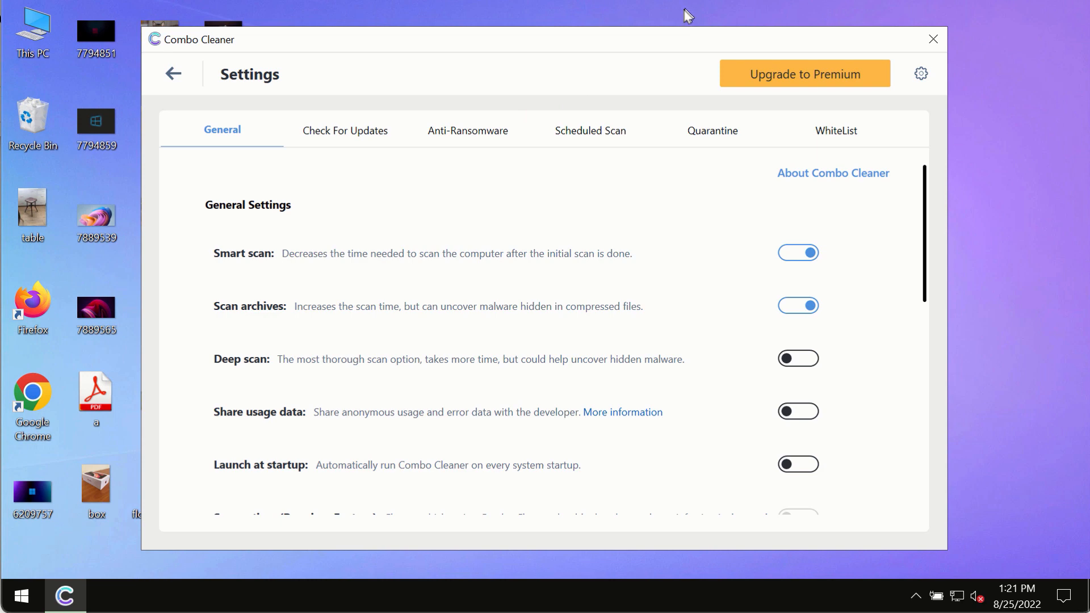
mouse_move(452, 140)
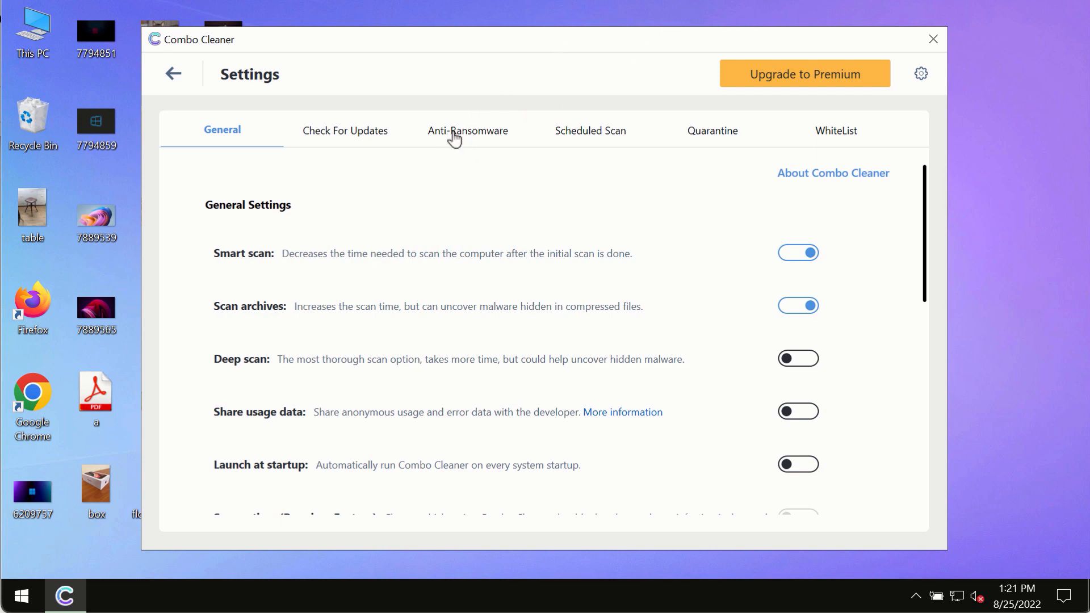
click(468, 130)
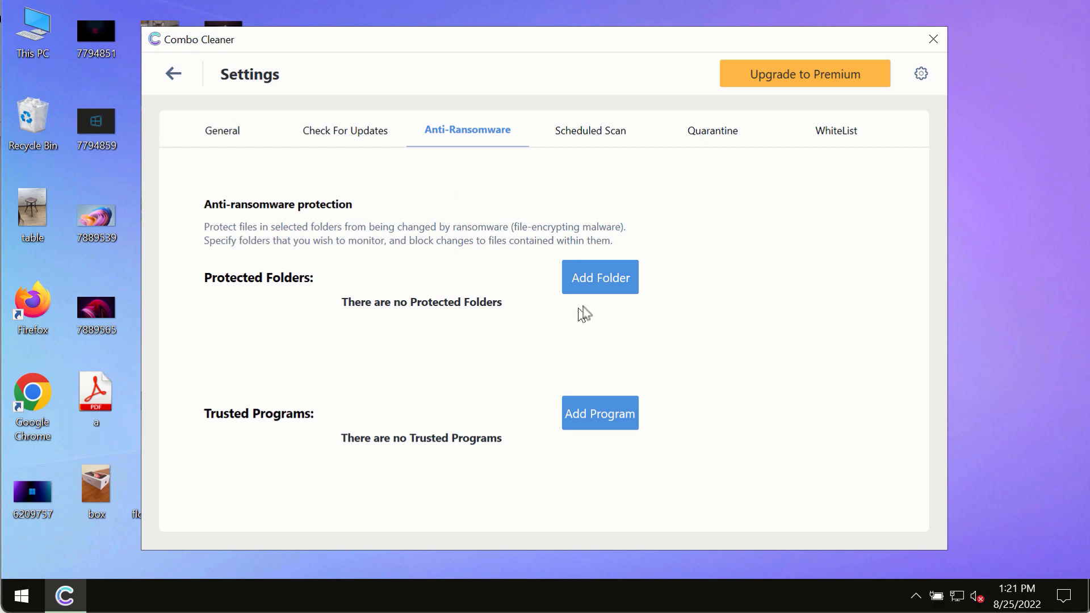
mouse_move(600, 292)
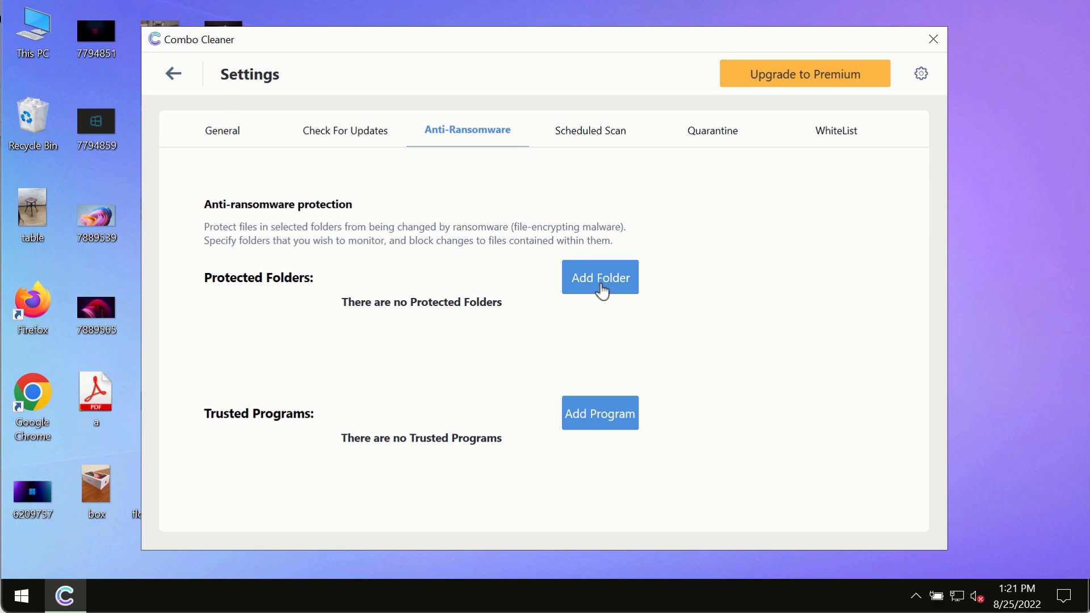
mouse_move(189, 100)
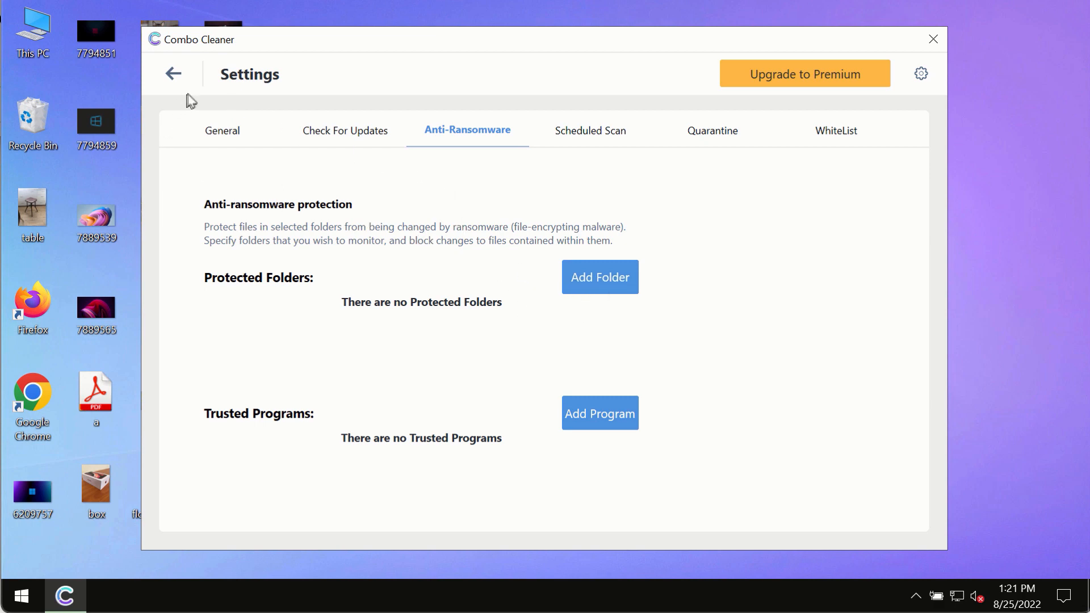
mouse_move(173, 85)
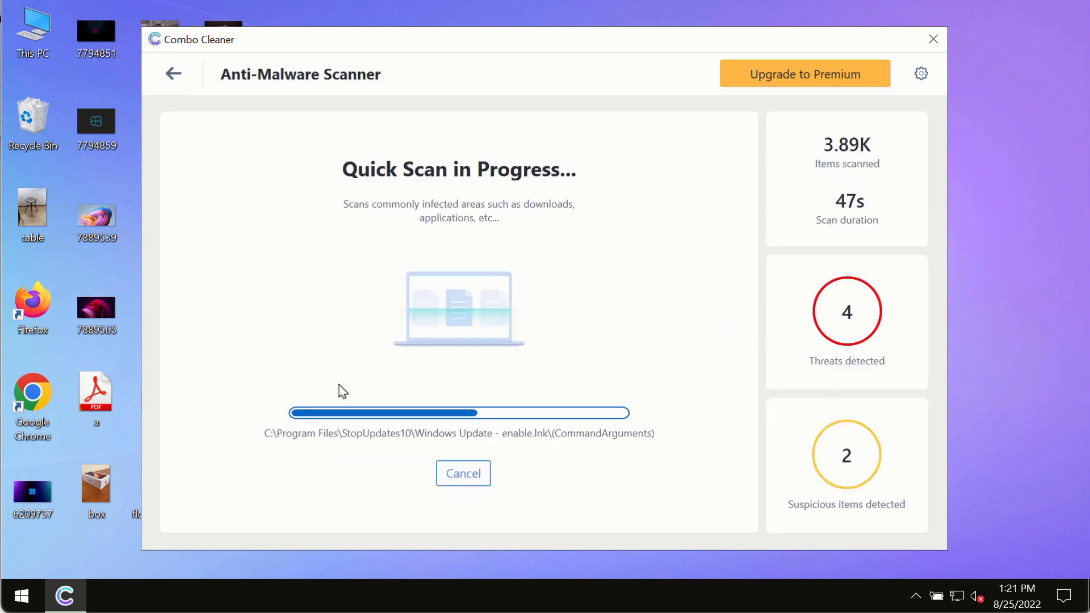
mouse_move(463, 360)
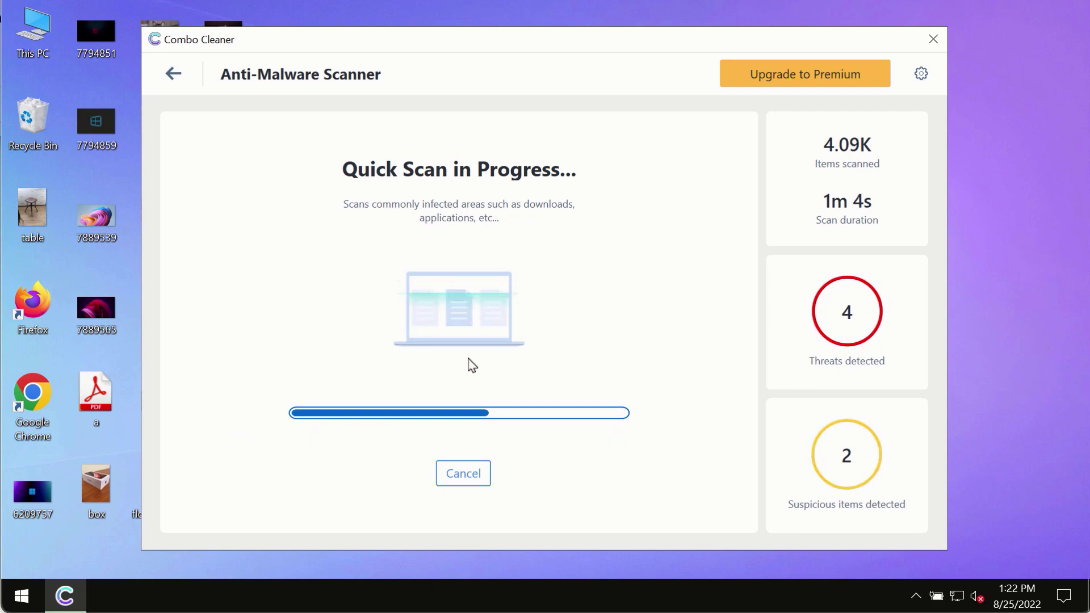
mouse_move(634, 352)
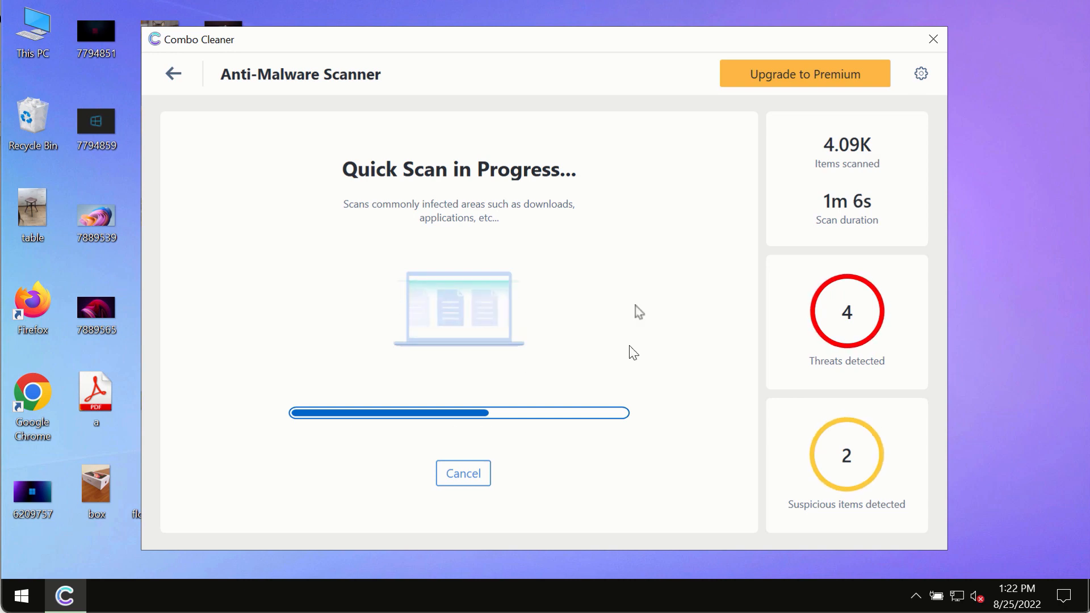
mouse_move(688, 197)
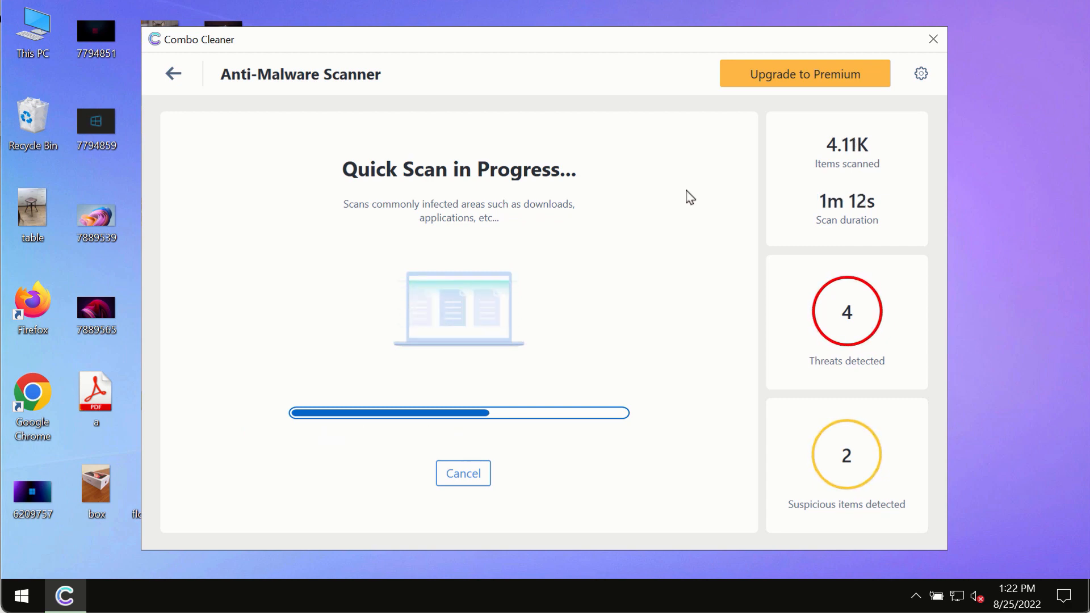
mouse_move(696, 188)
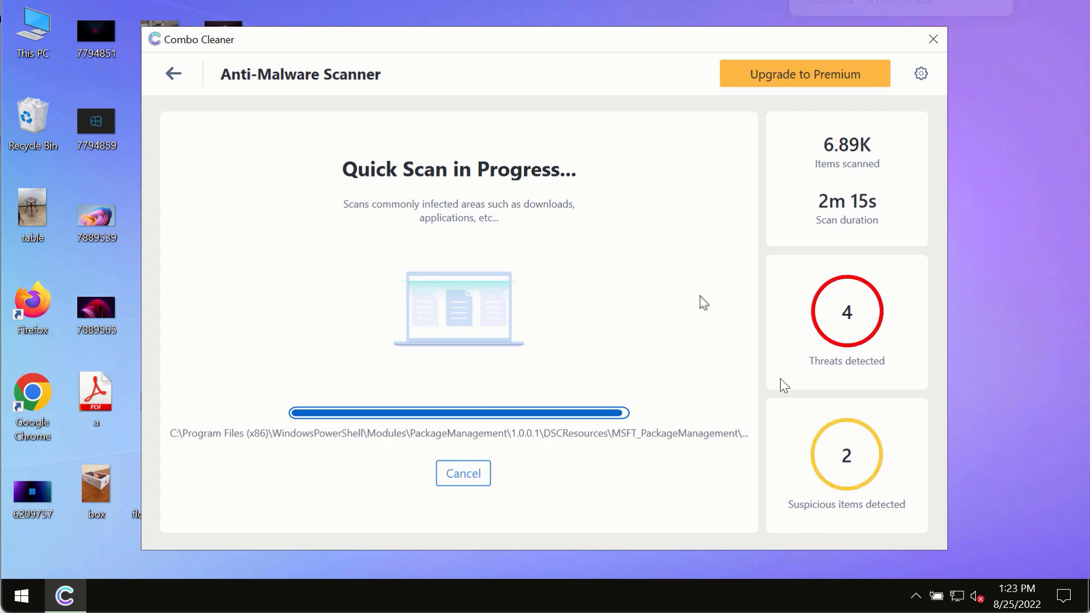
mouse_move(631, 252)
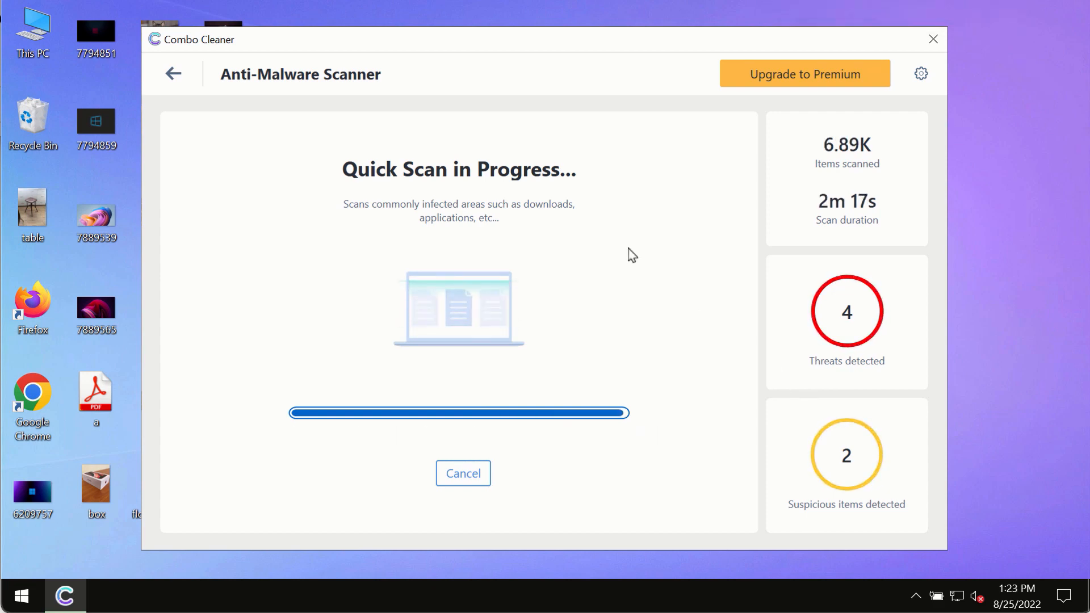